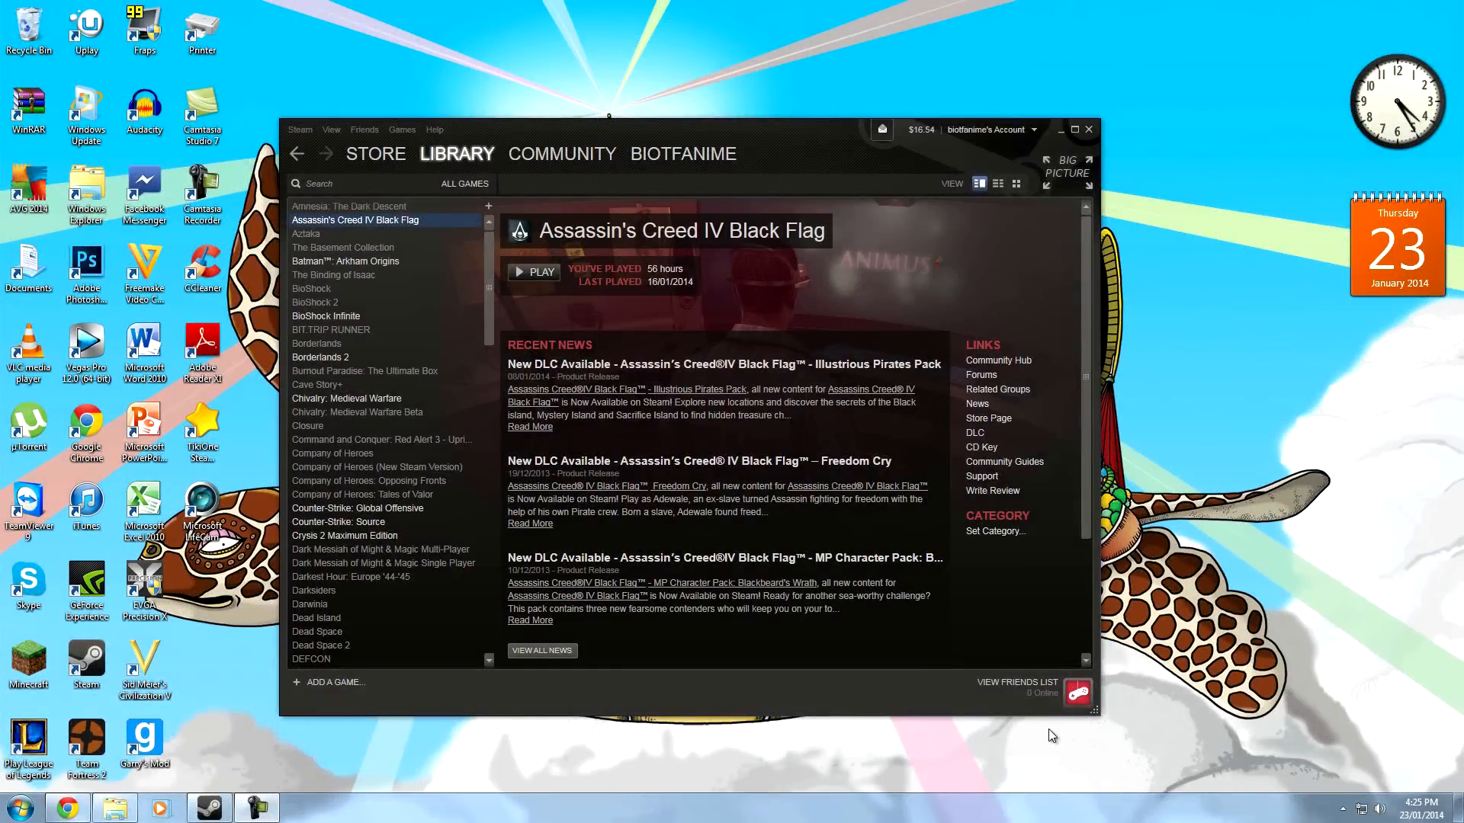
mouse_move(947, 731)
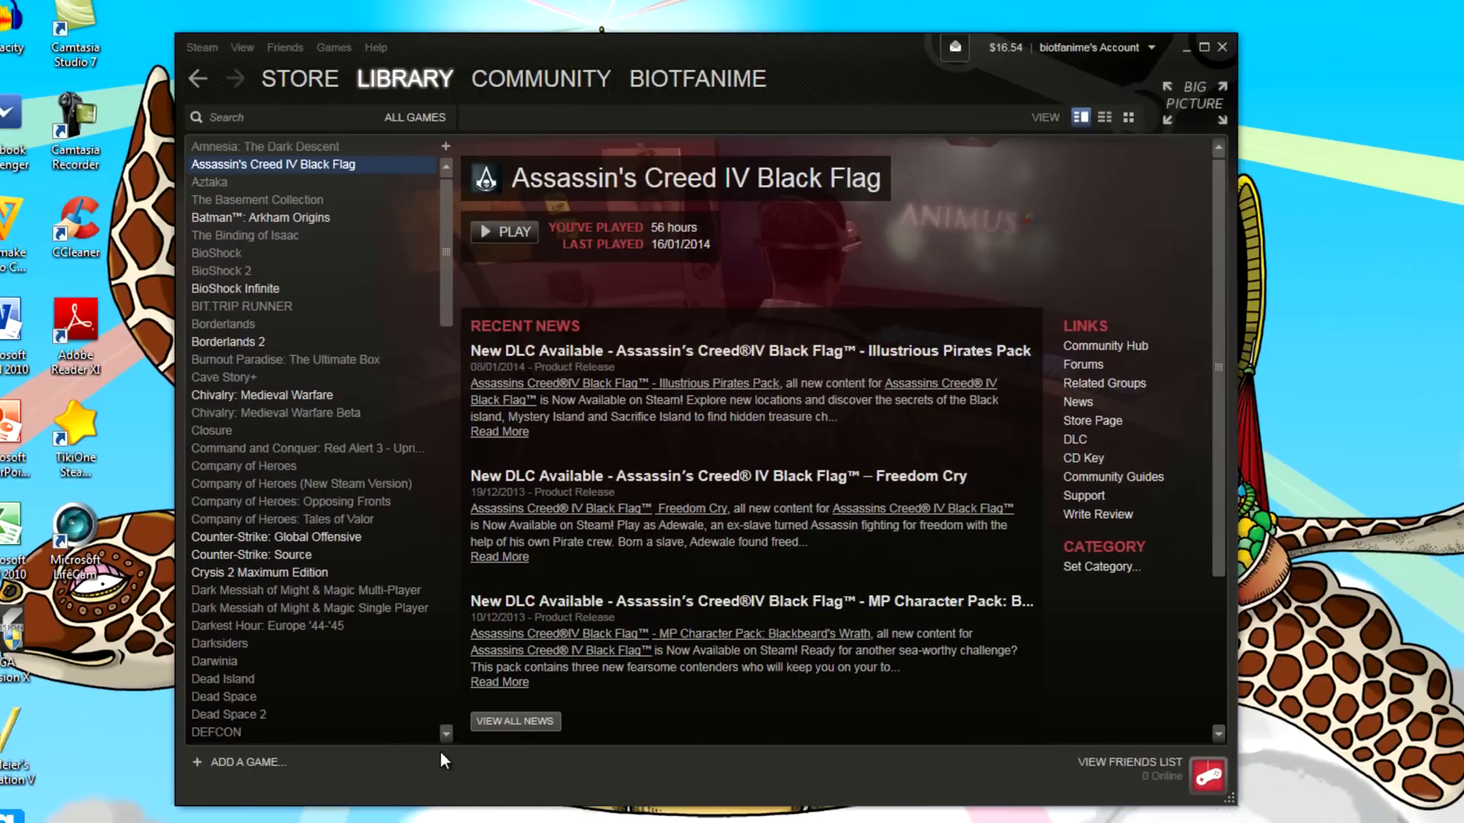
mouse_move(310, 791)
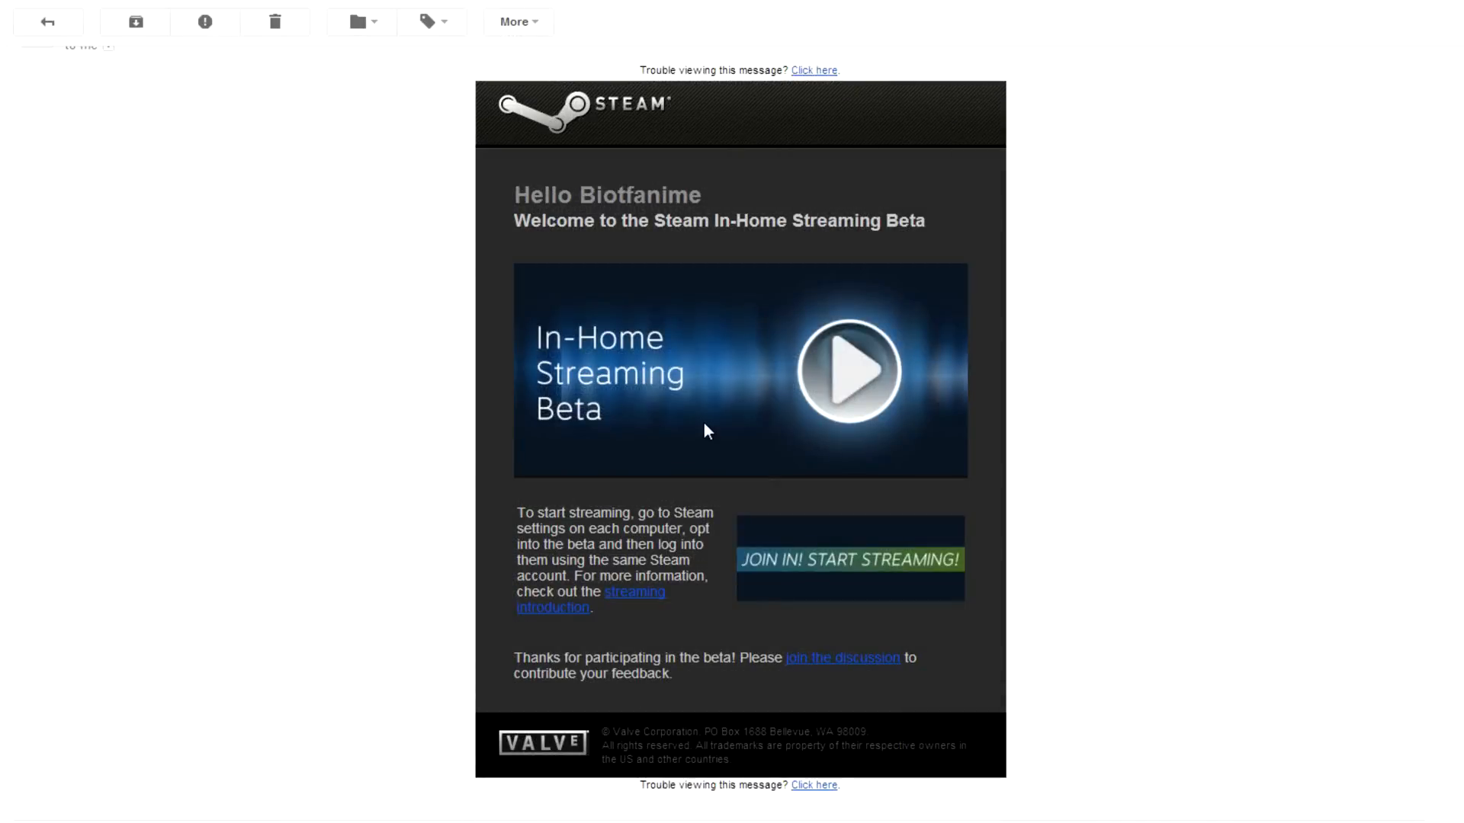
mouse_move(706, 435)
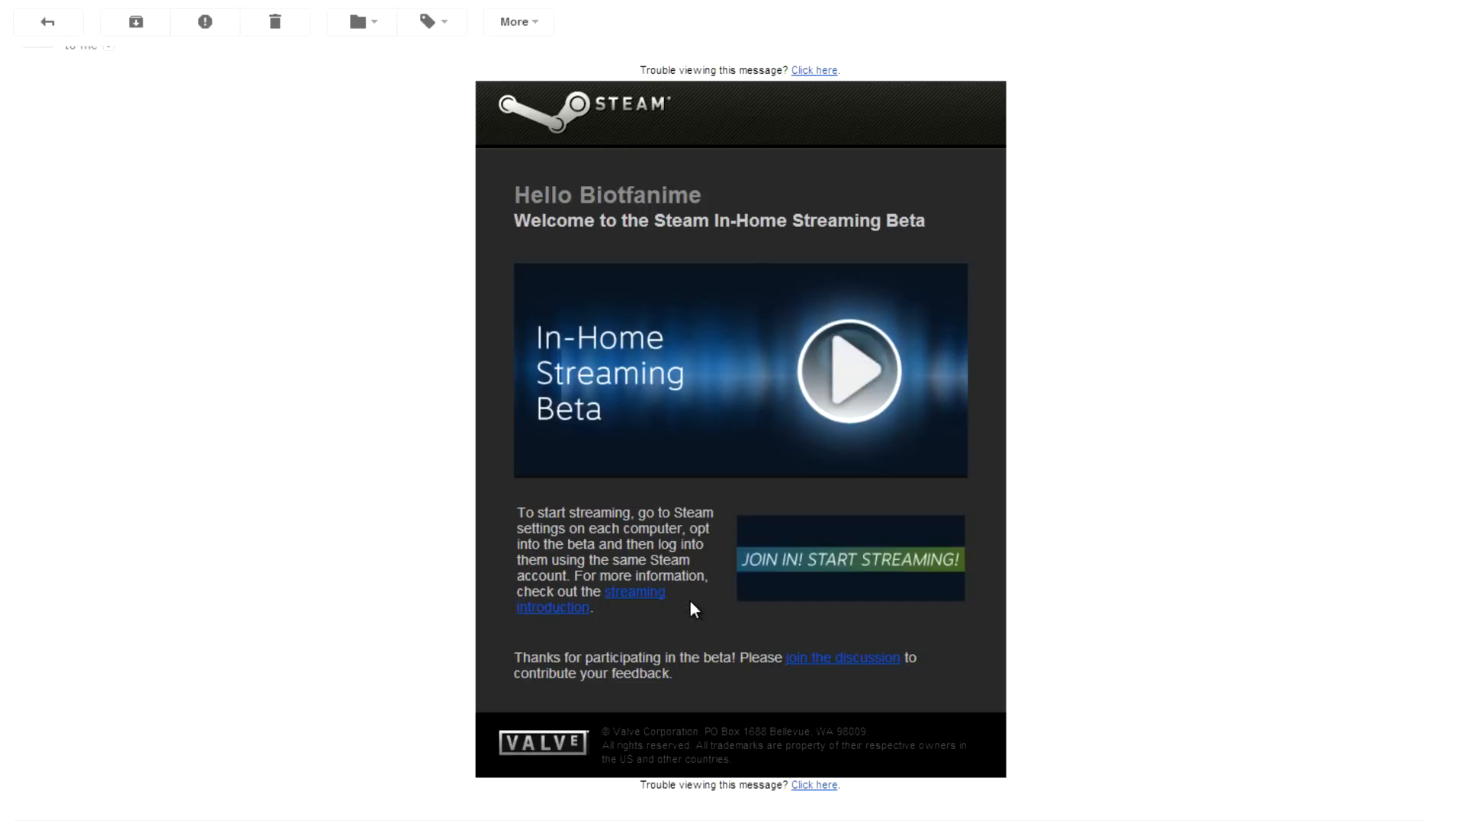
mouse_move(549, 523)
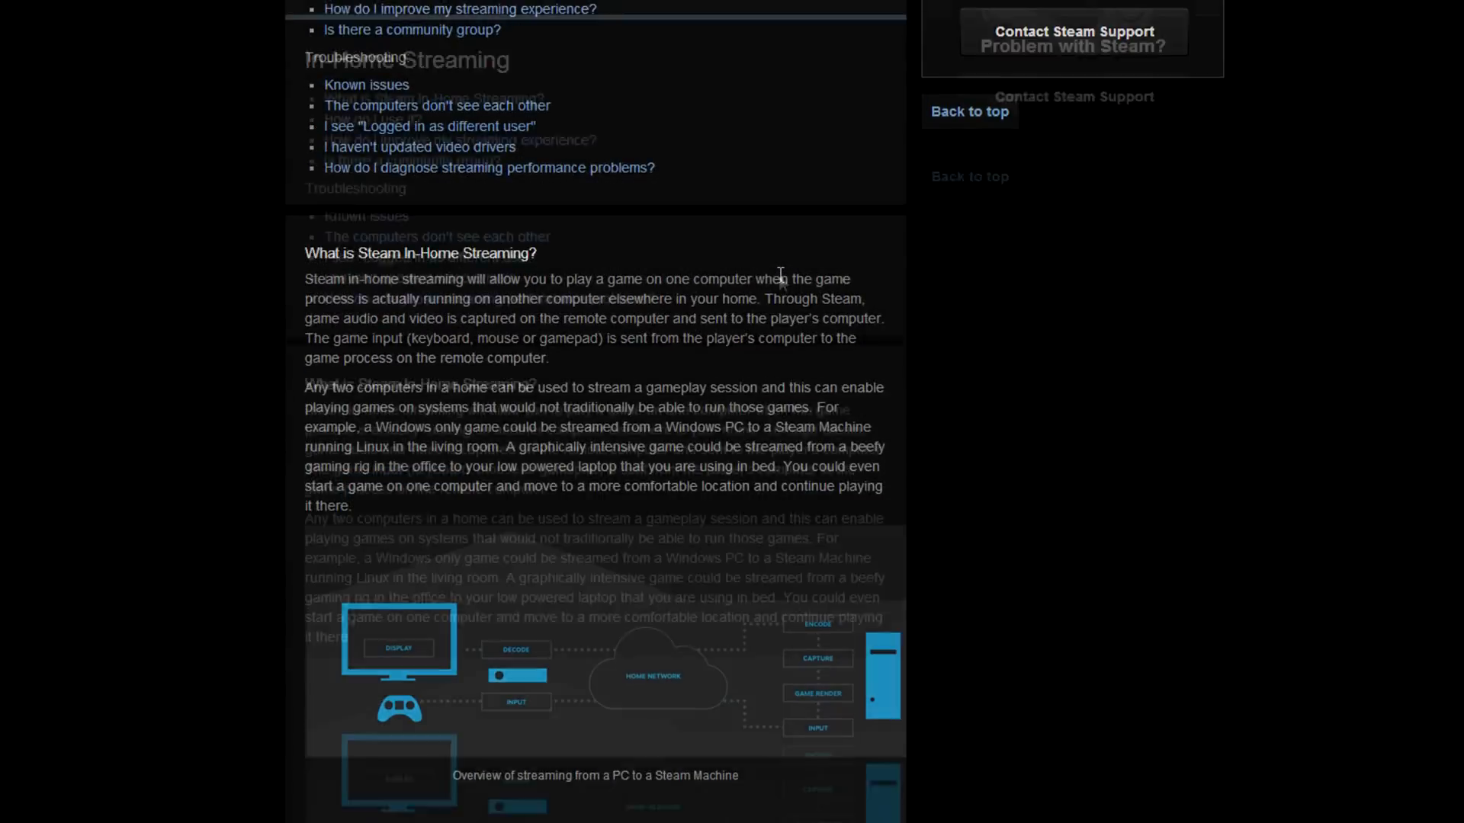
Review the 'How do I use it?' three setup steps, then continue down to Known issues
scroll("down", 3)
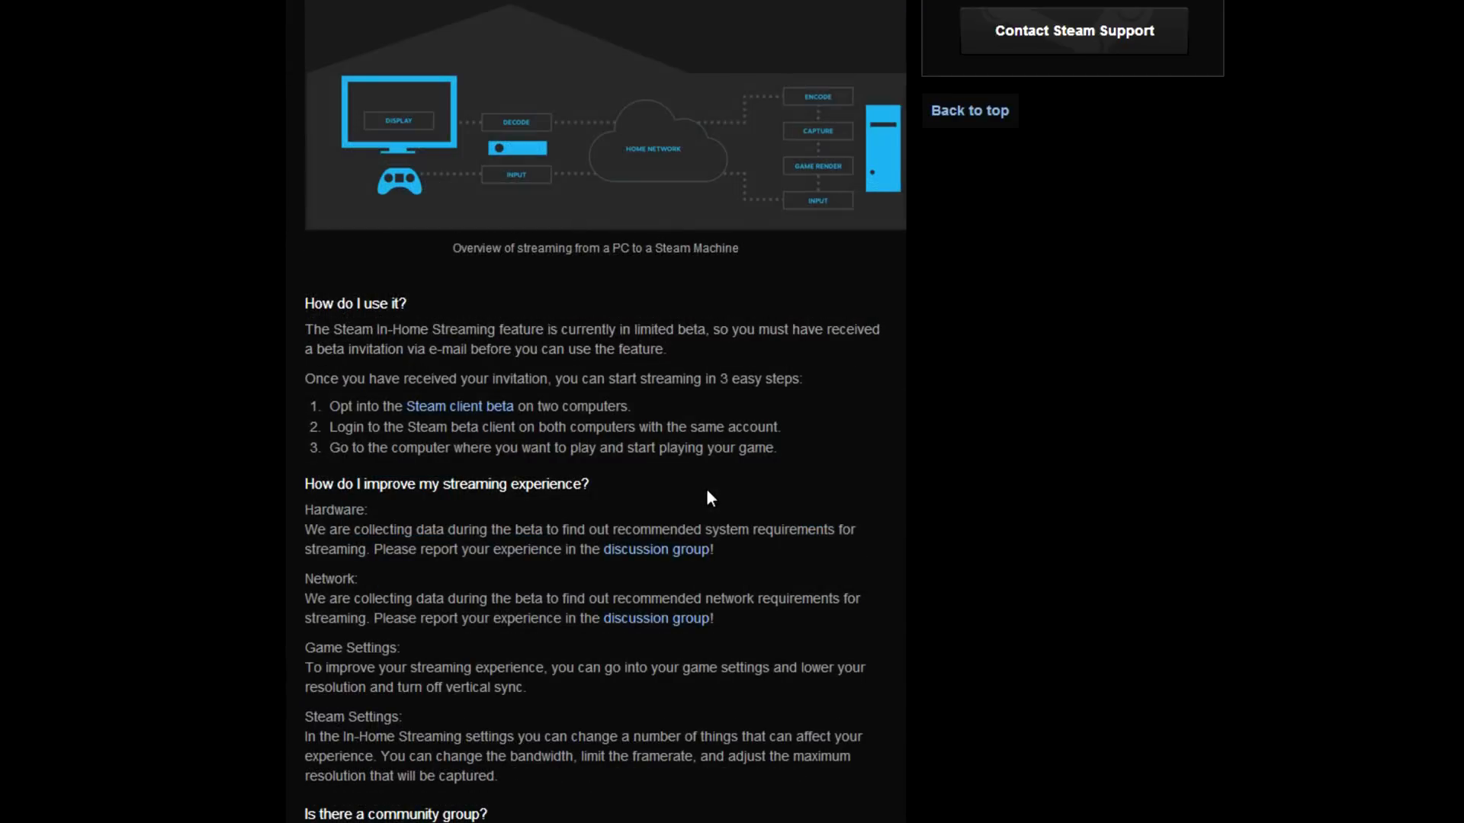
scroll("down", 3)
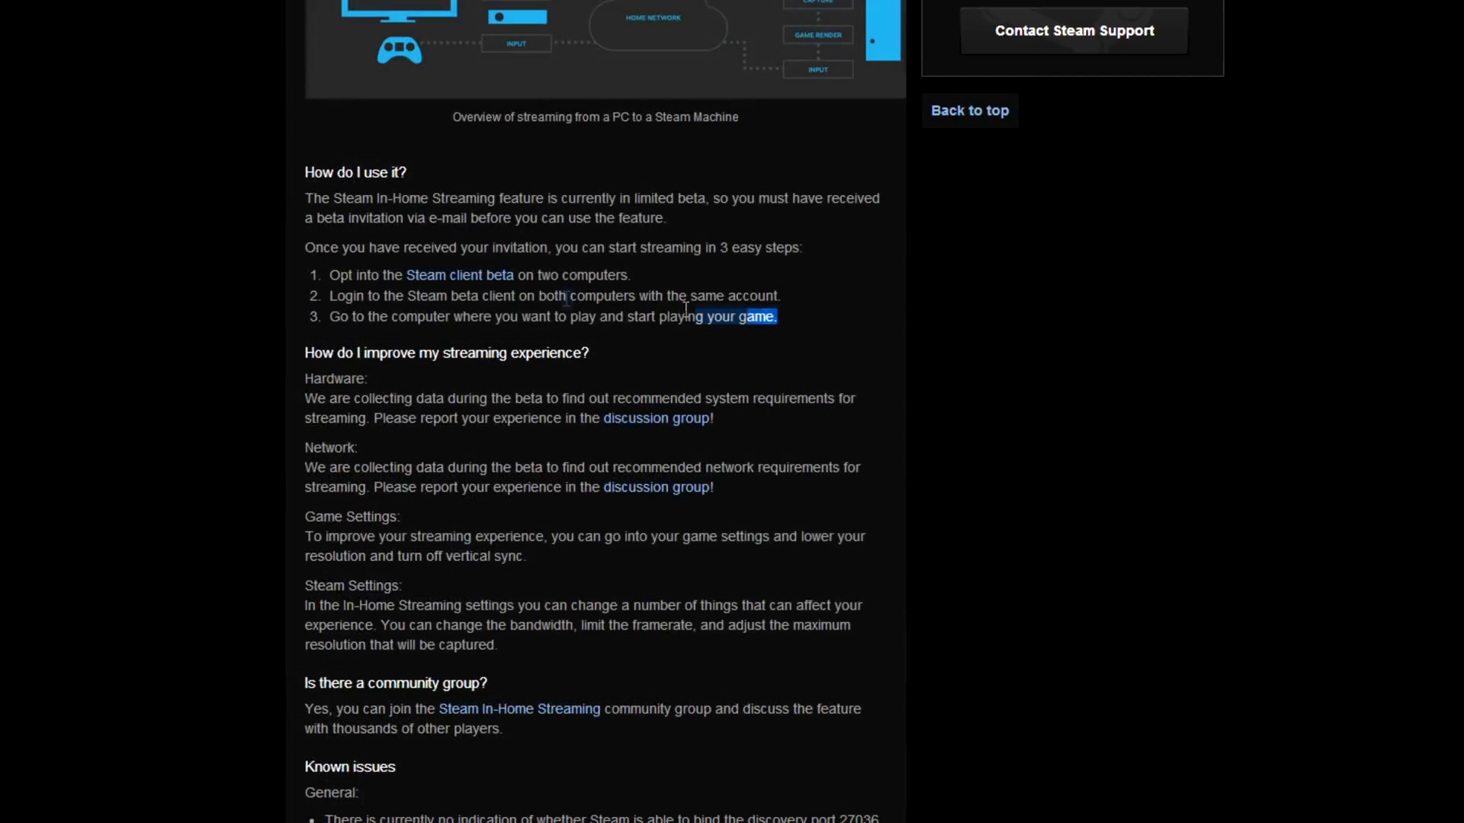
left_click_drag(691, 315, 308, 275)
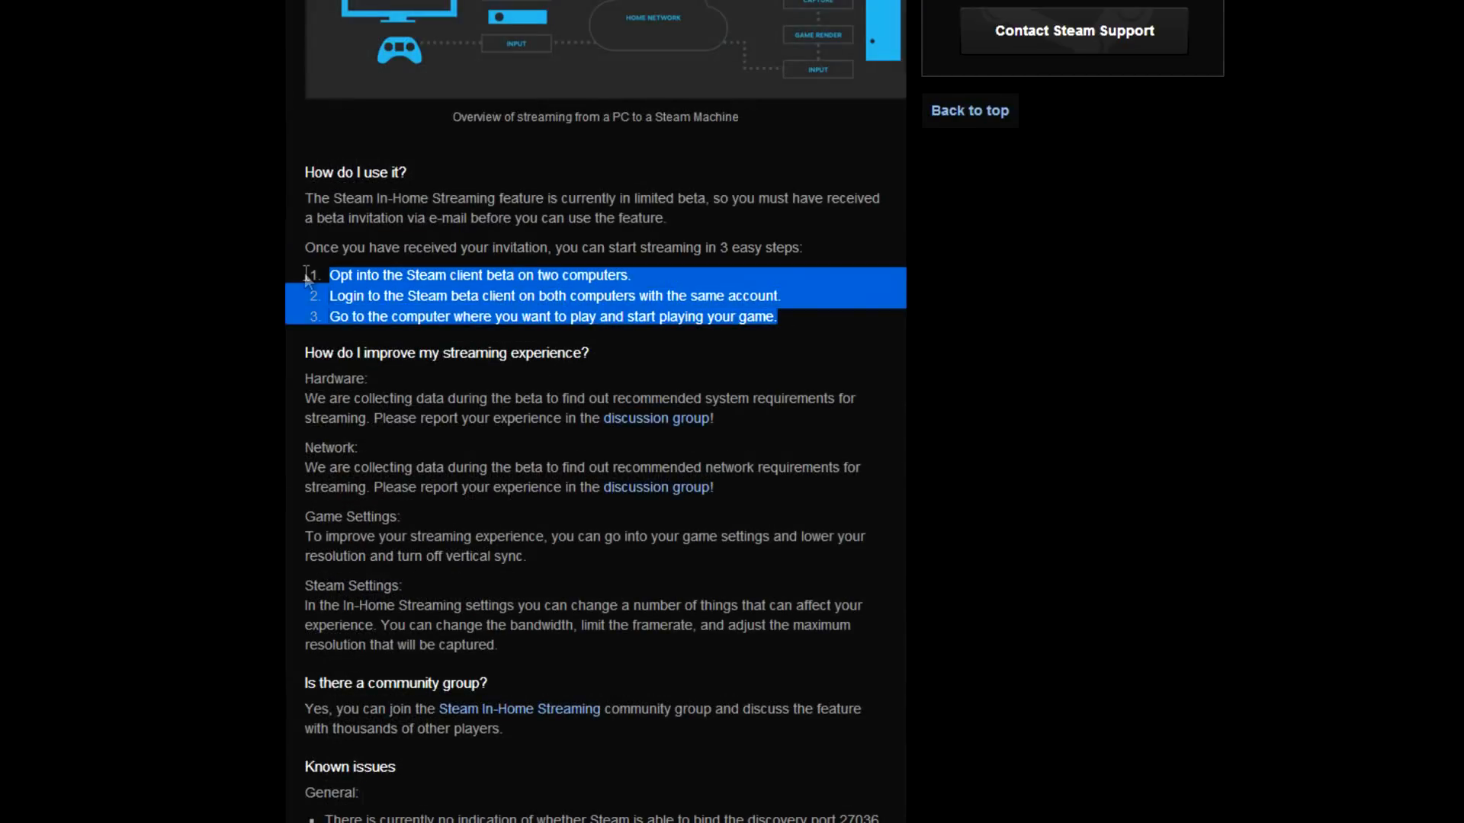
left_click(848, 350)
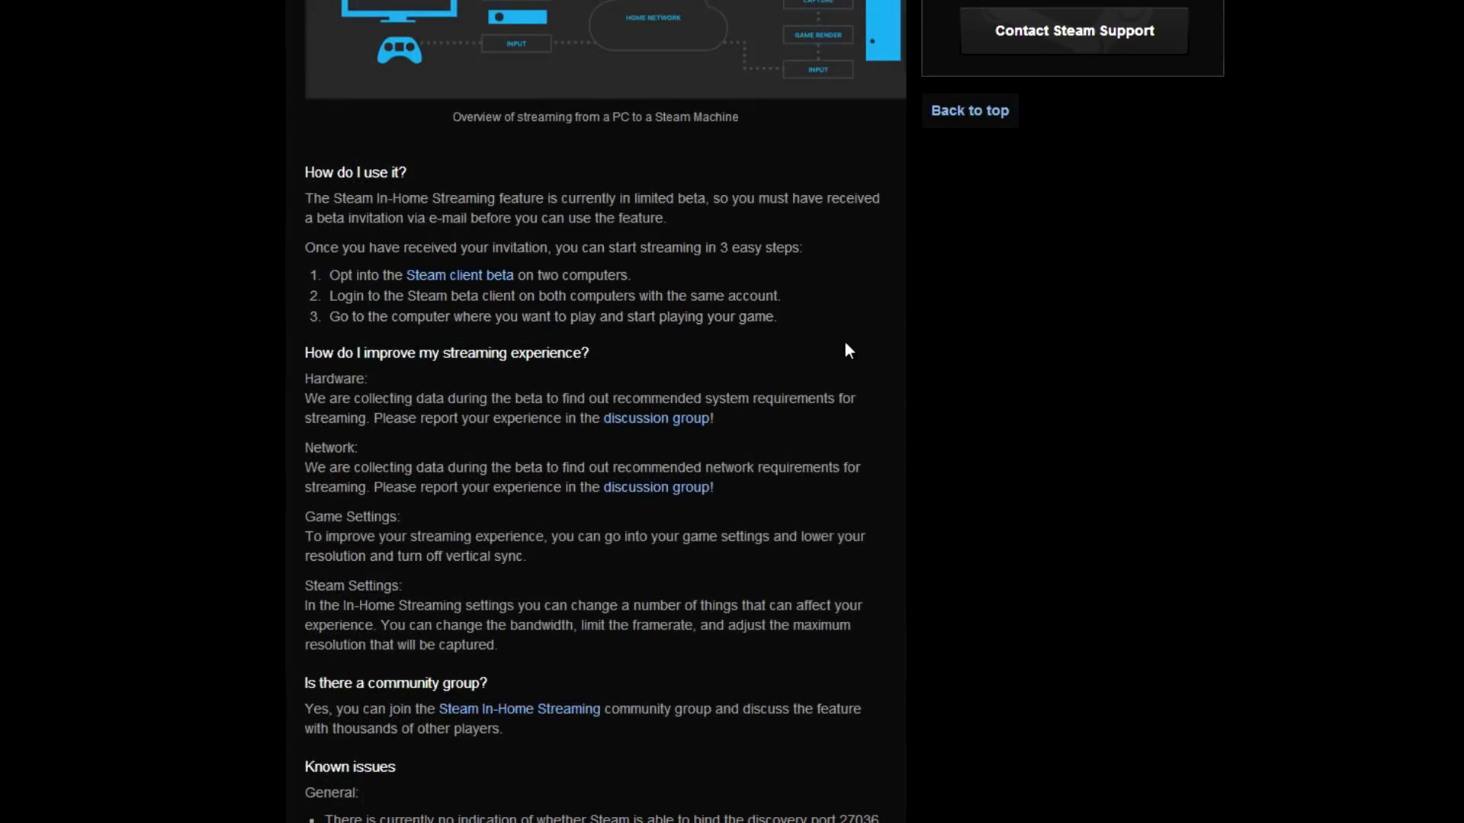
scroll("down", 3)
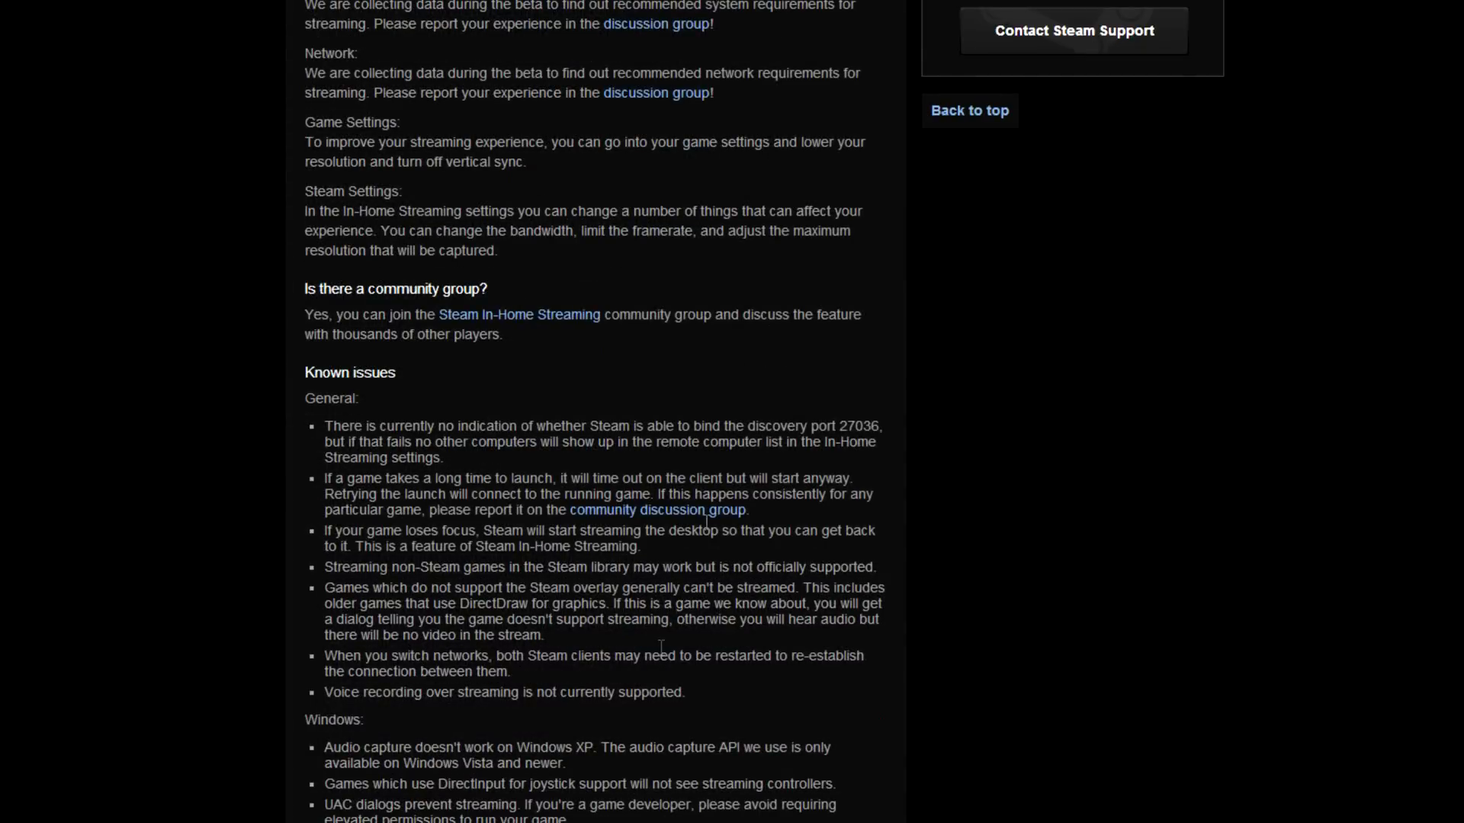
scroll("down", 3)
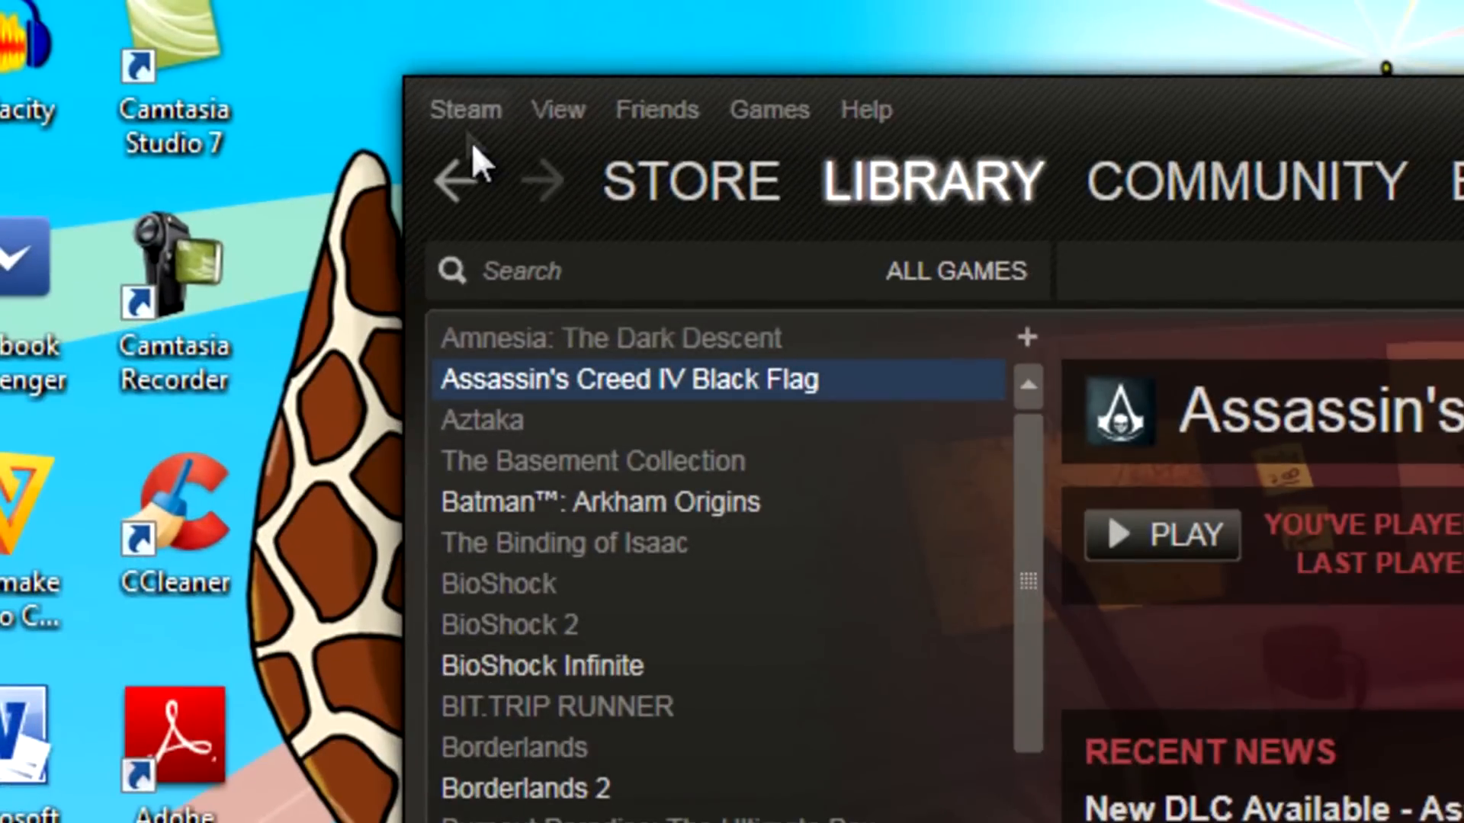
Reach the Account settings via Steam > Settings to view beta participation
left_click(465, 109)
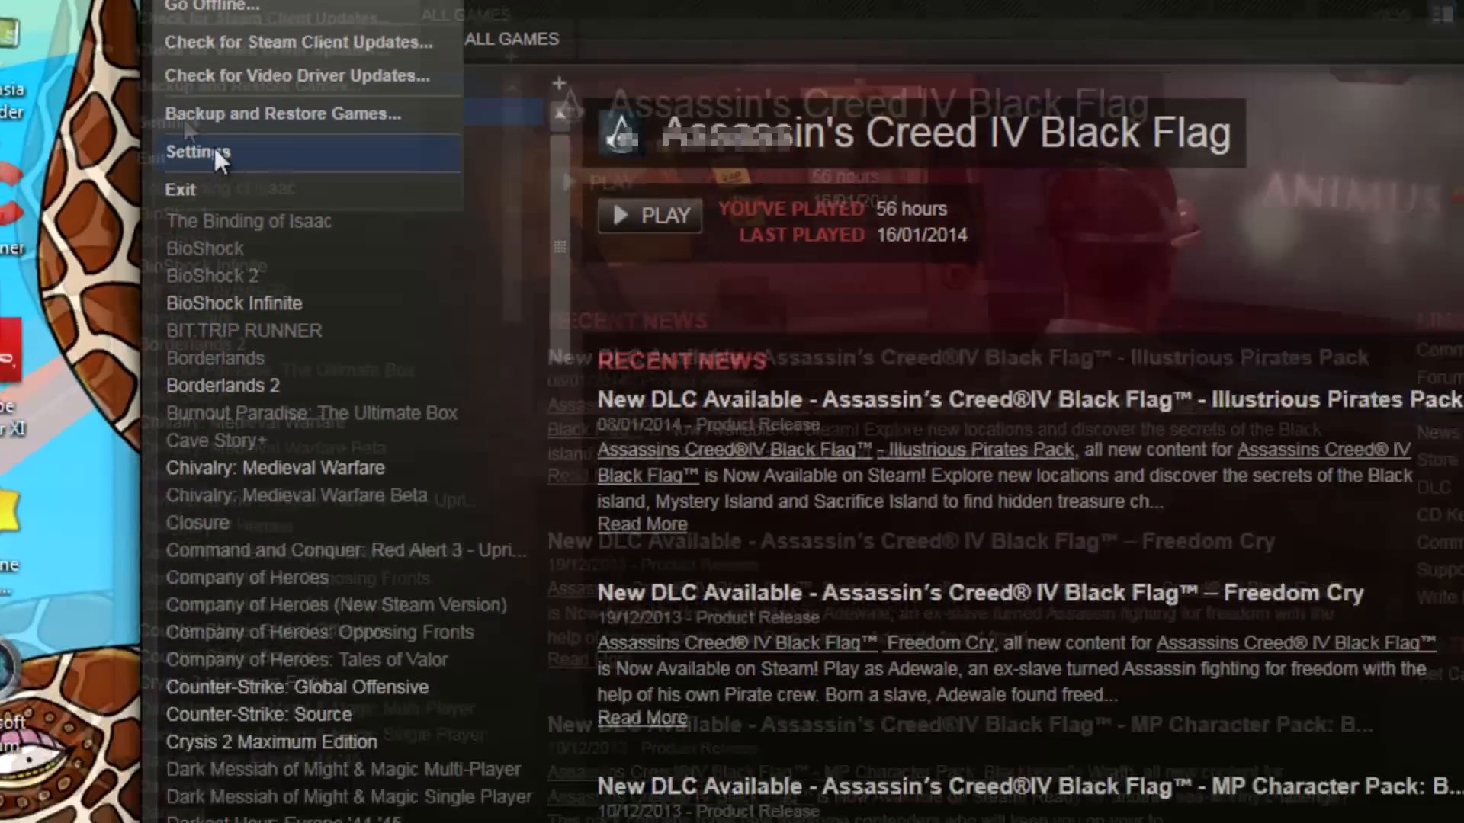
left_click(197, 151)
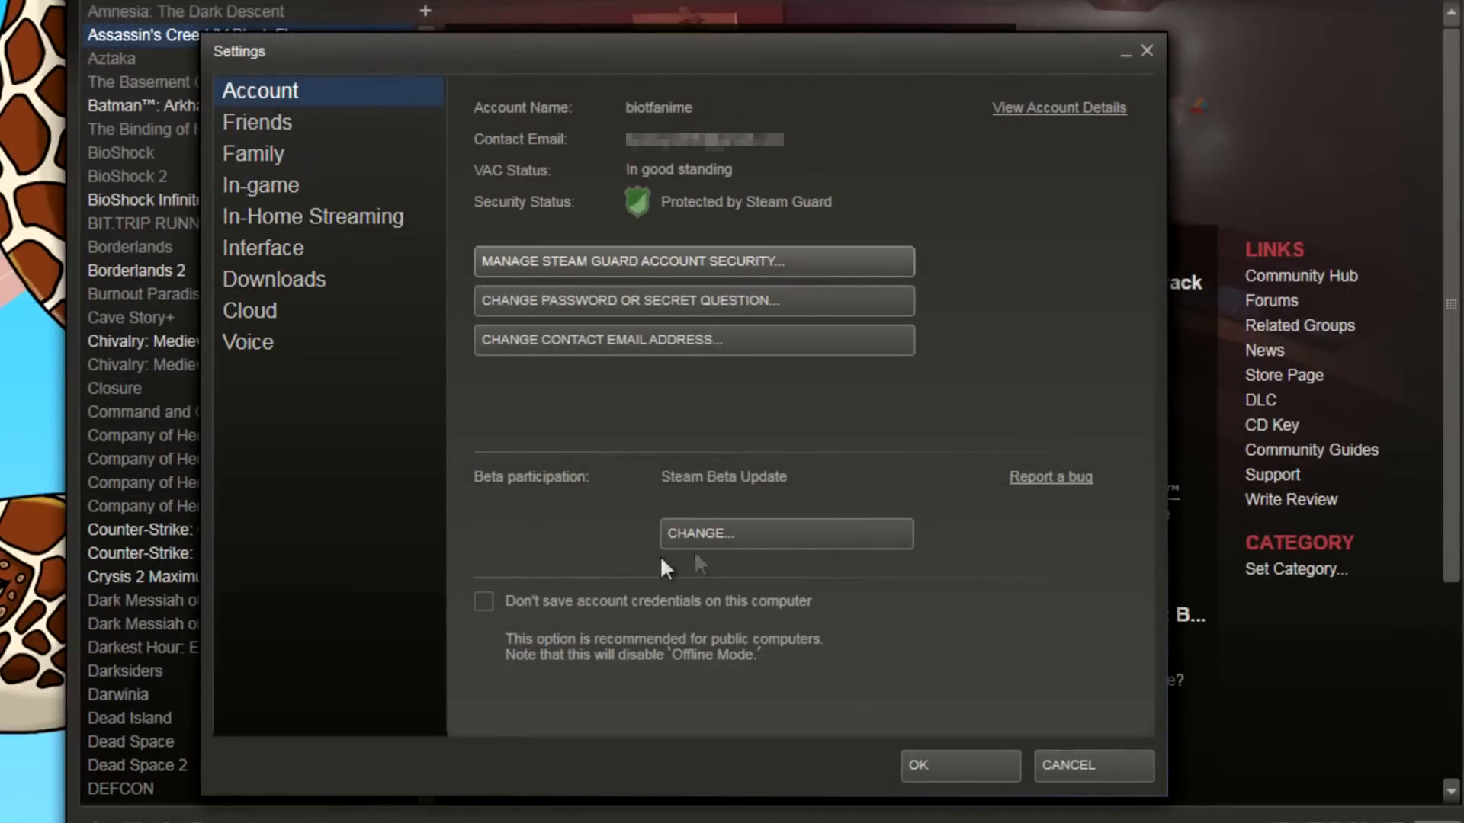
mouse_move(505, 485)
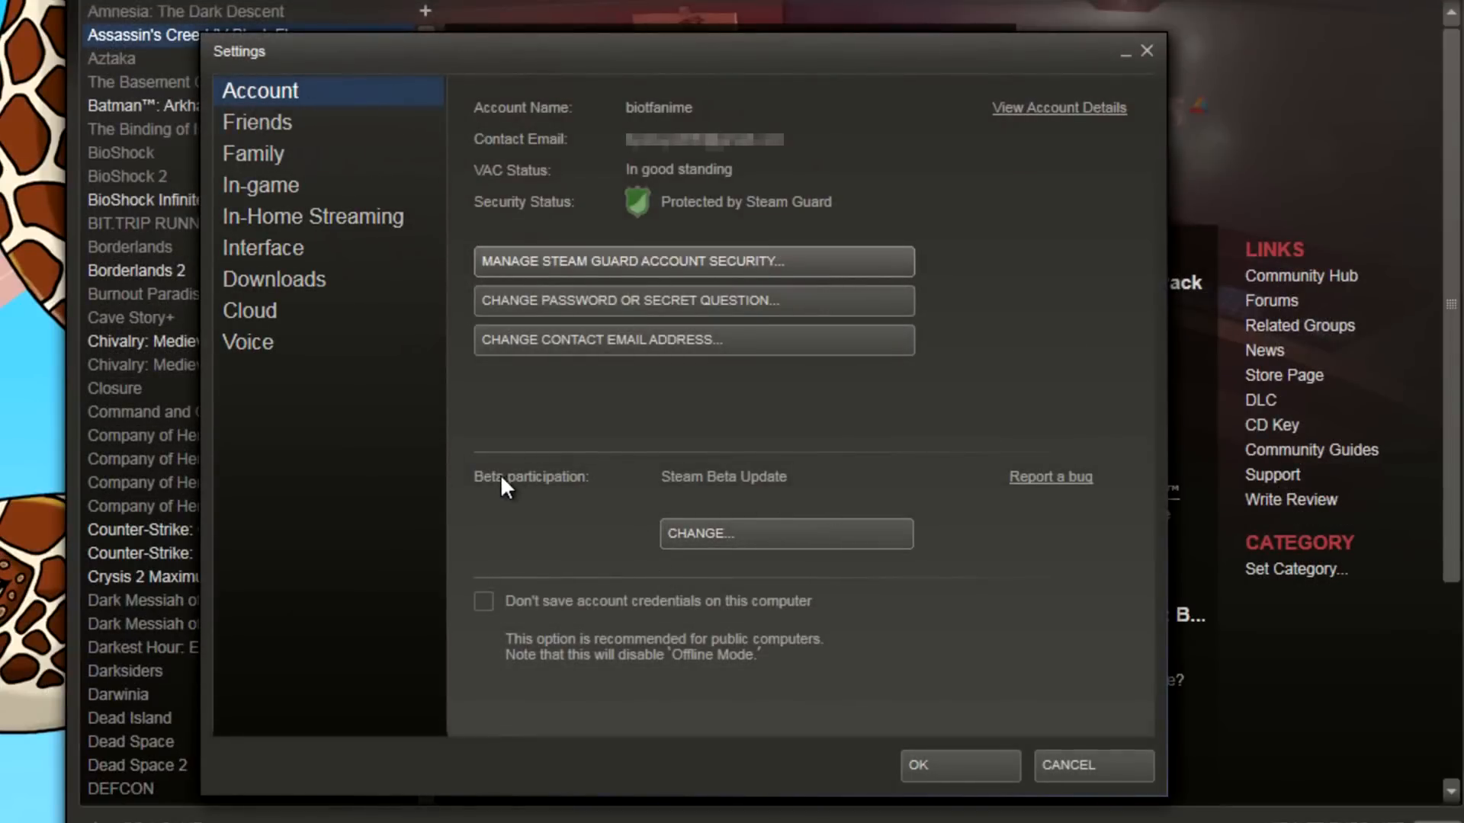
mouse_move(845, 477)
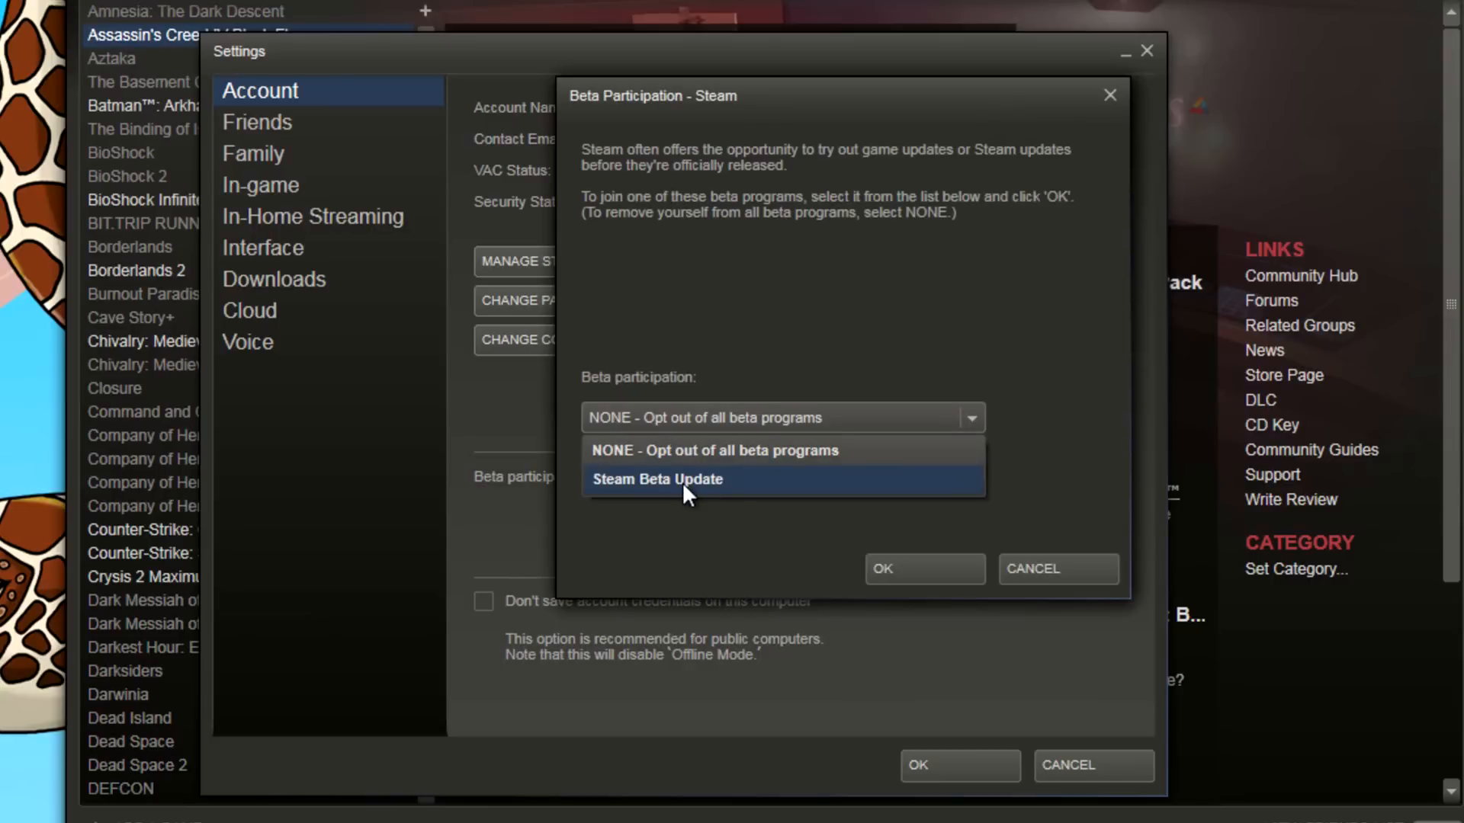
Enroll in the Steam Beta Update program and confirm the settings
left_click(656, 479)
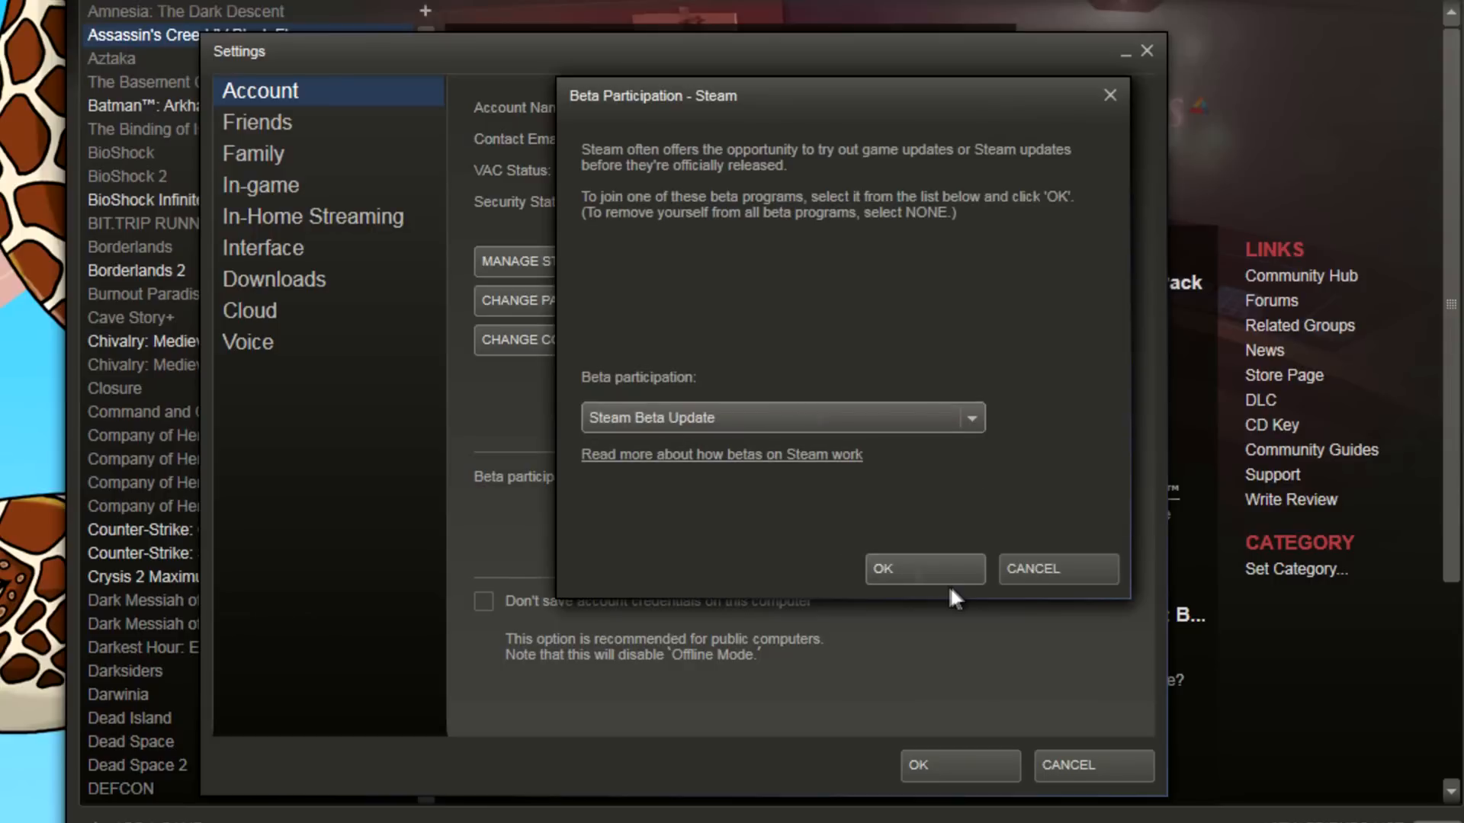
left_click(924, 568)
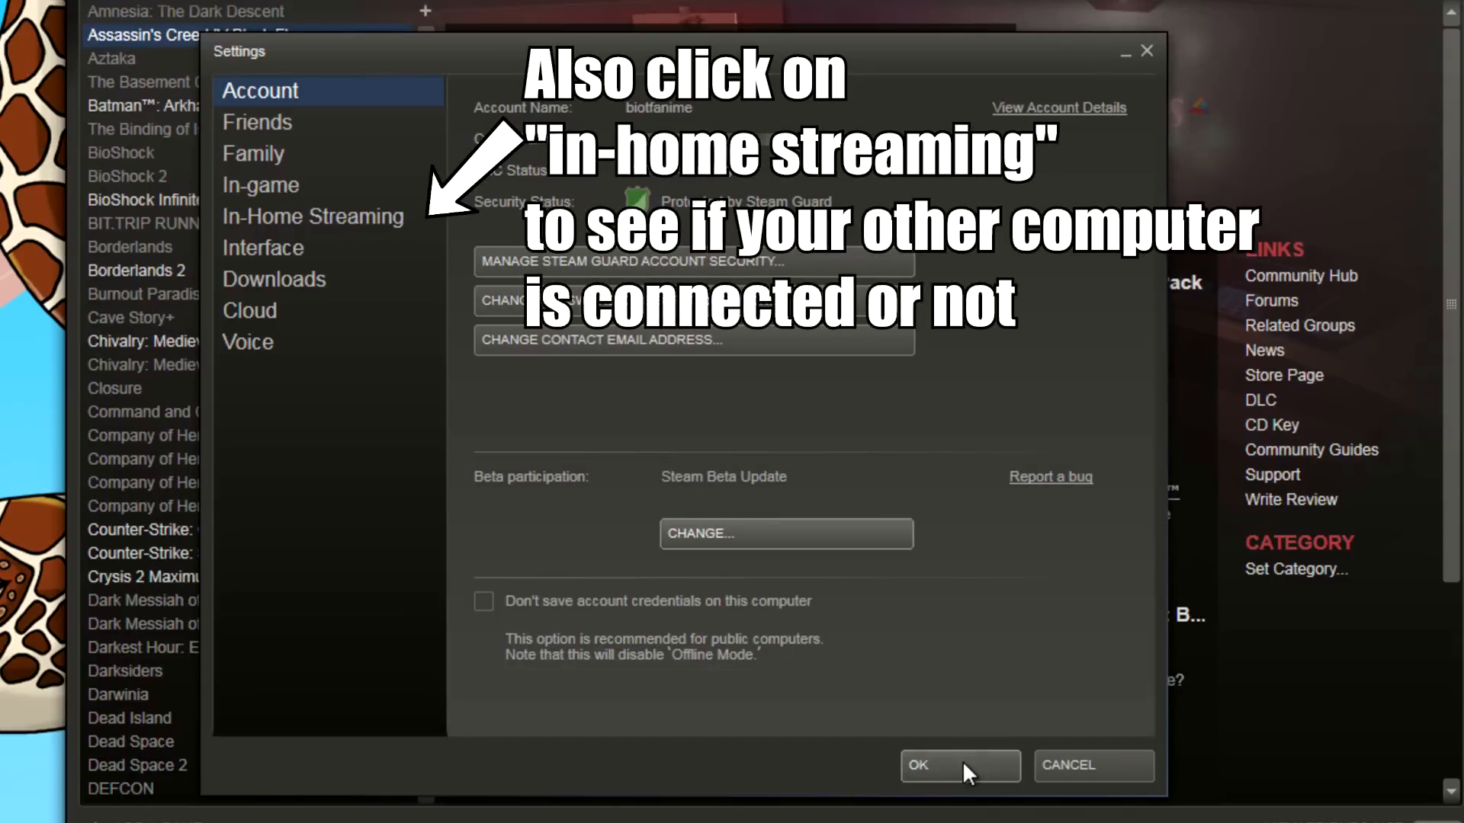
left_click(959, 765)
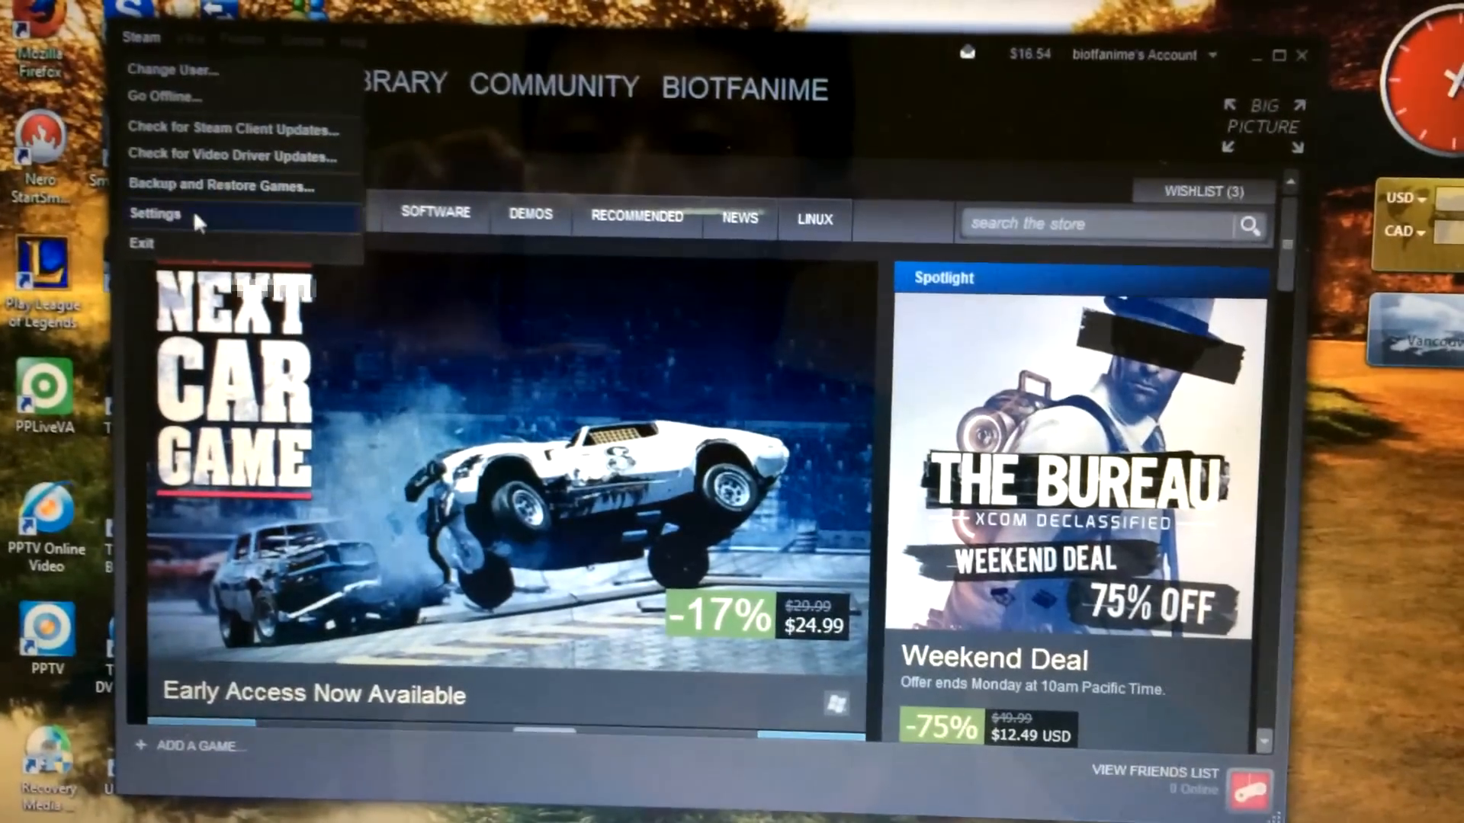
Confirm the laptop's Account settings show Steam Beta Update participation
left_click(155, 213)
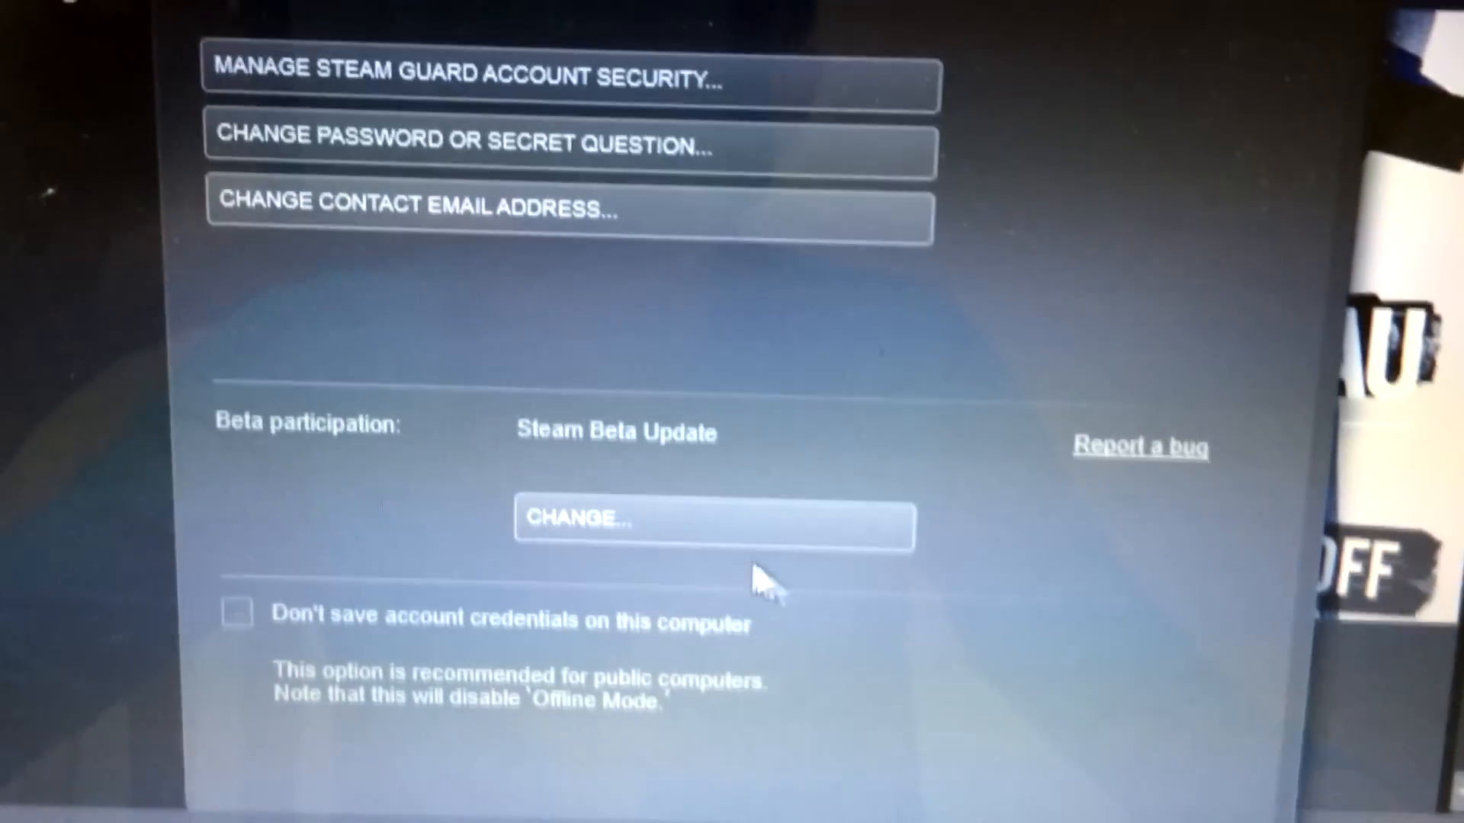
left_click(714, 520)
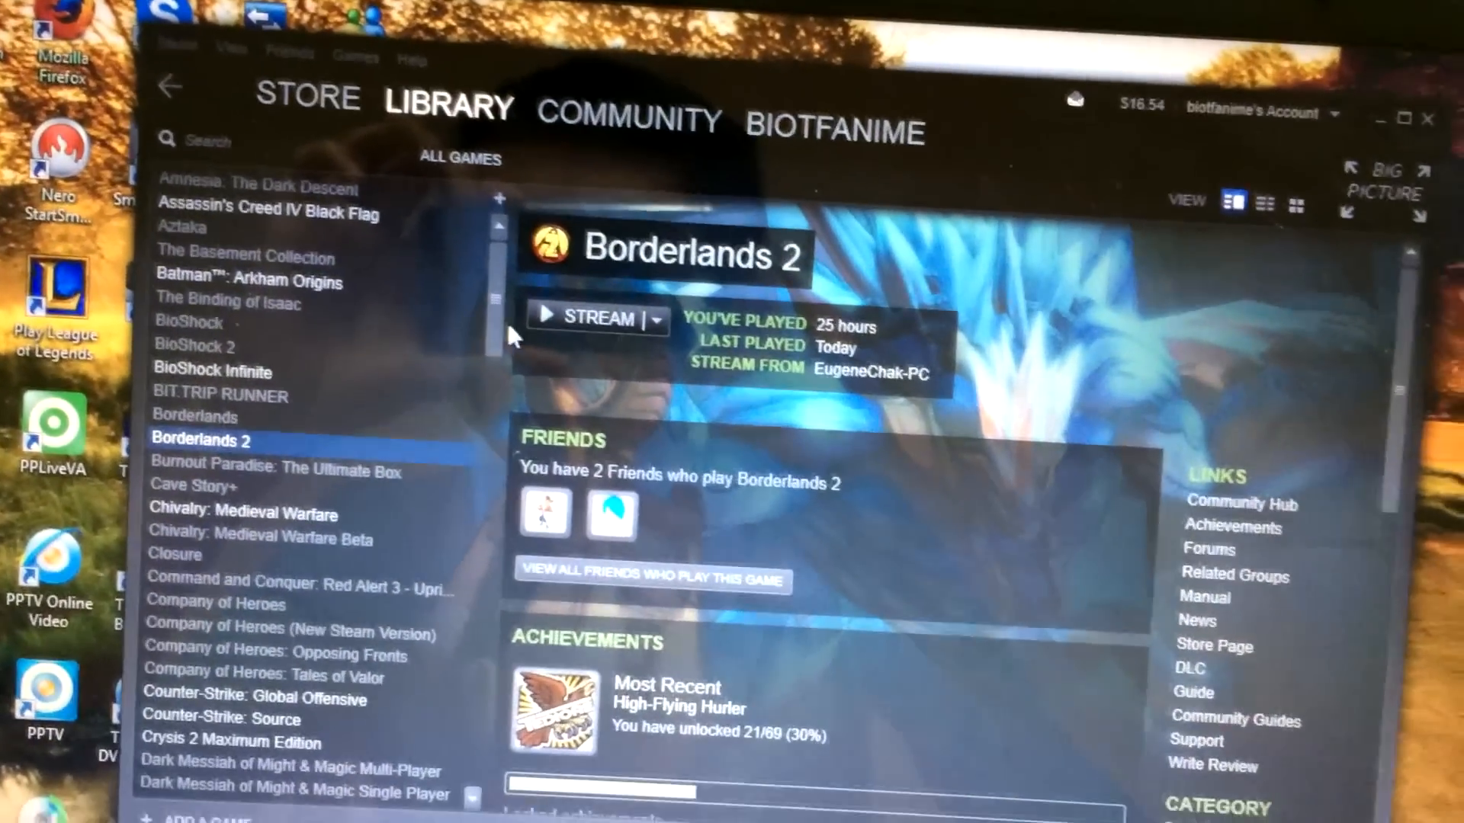
Stream BioShock Infinite from EugeneChak-PC to the laptop via the Library
left_click(214, 372)
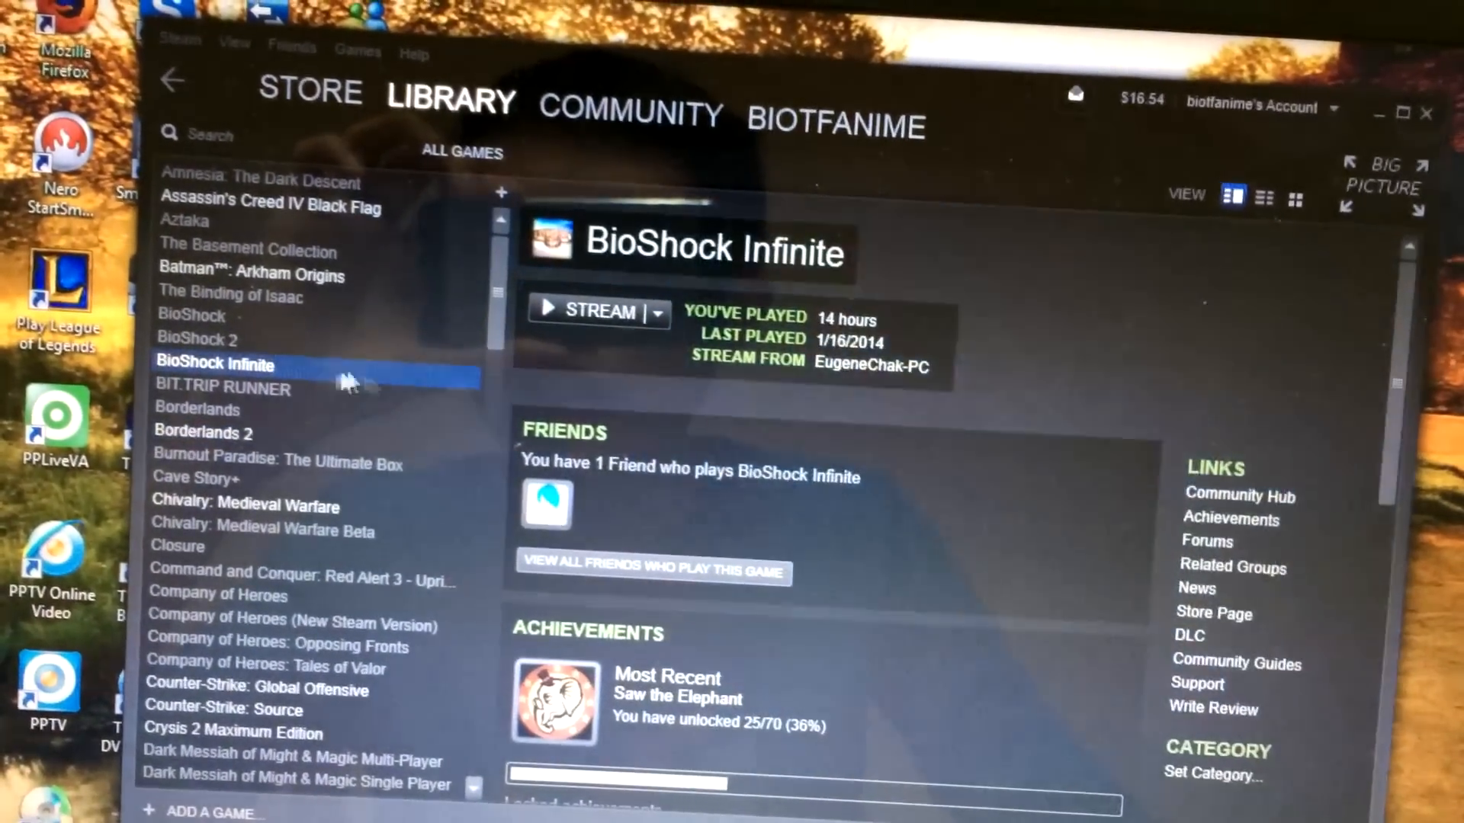
left_click(589, 311)
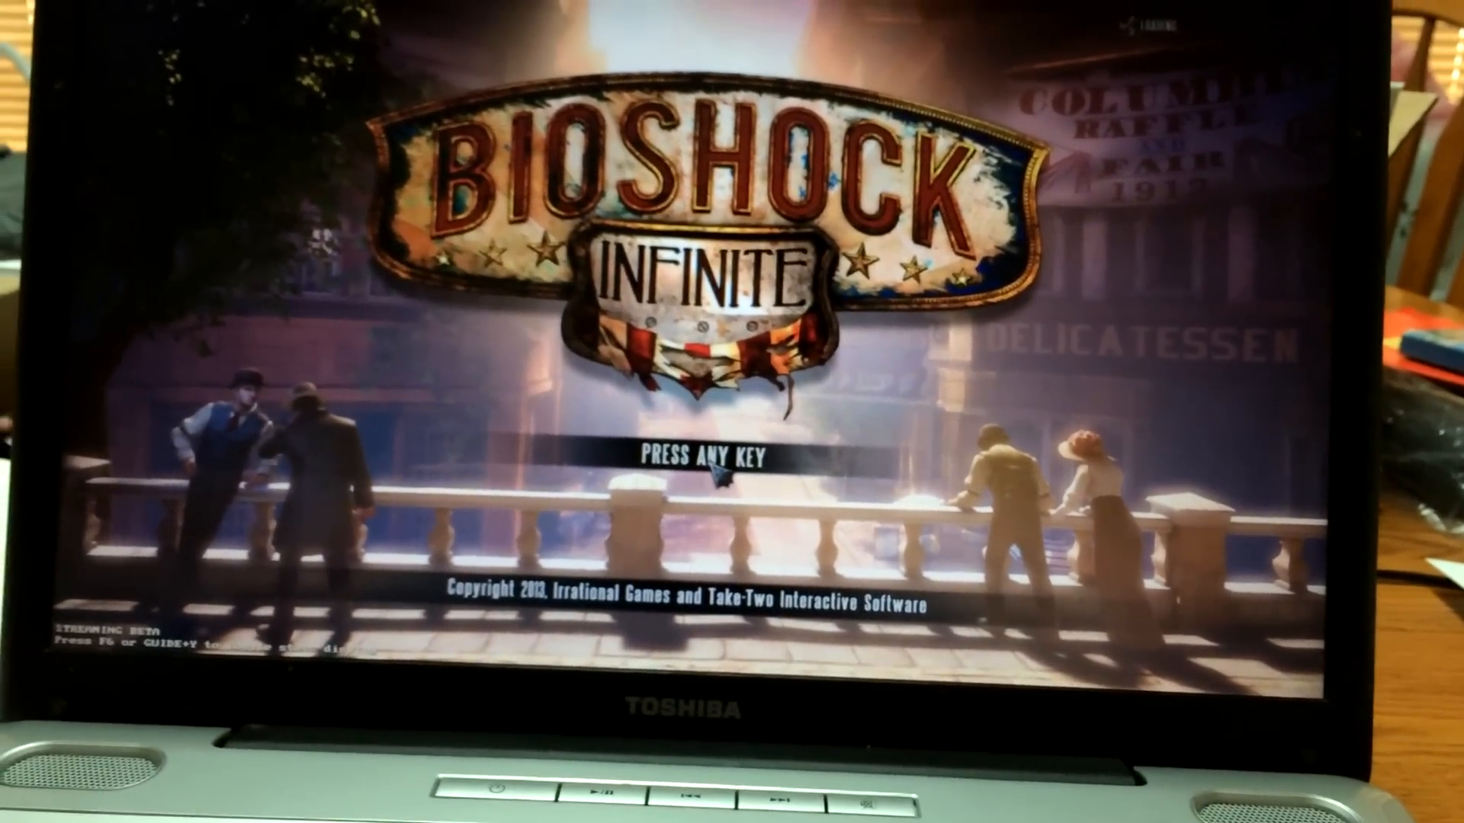
Pass the title screen and start the Clash in the Clouds mission
key("enter")
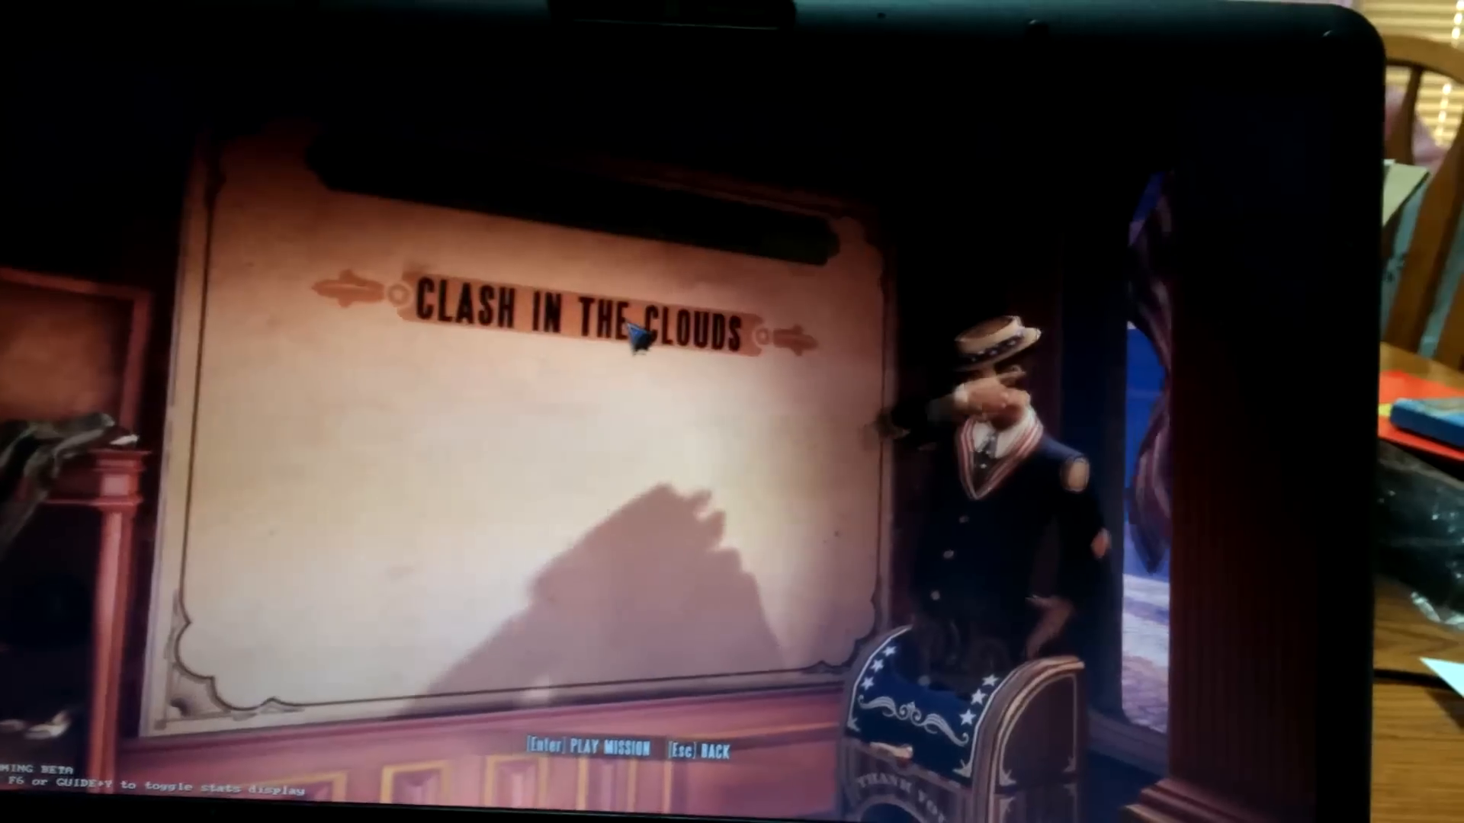
key("enter")
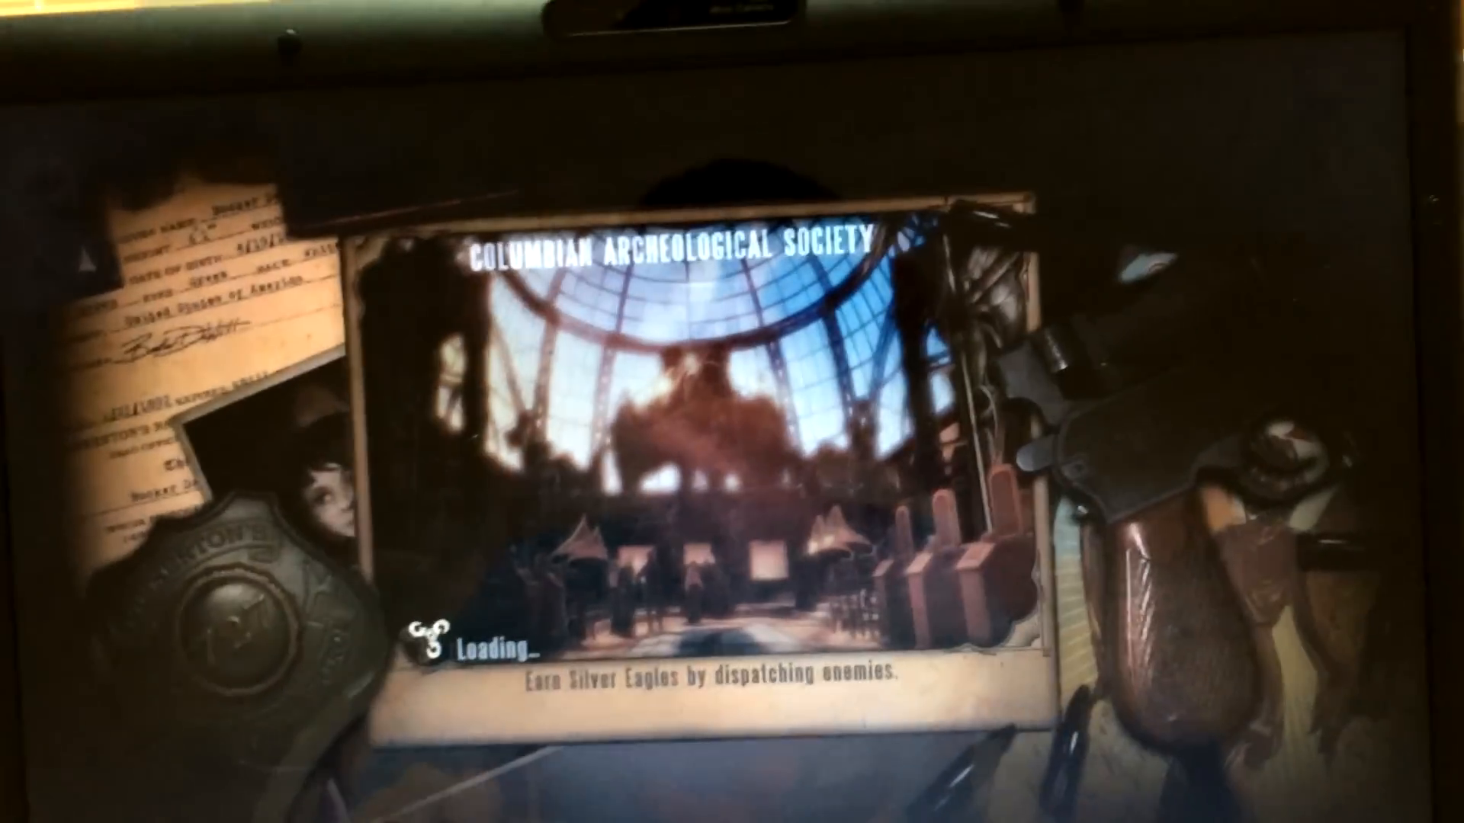